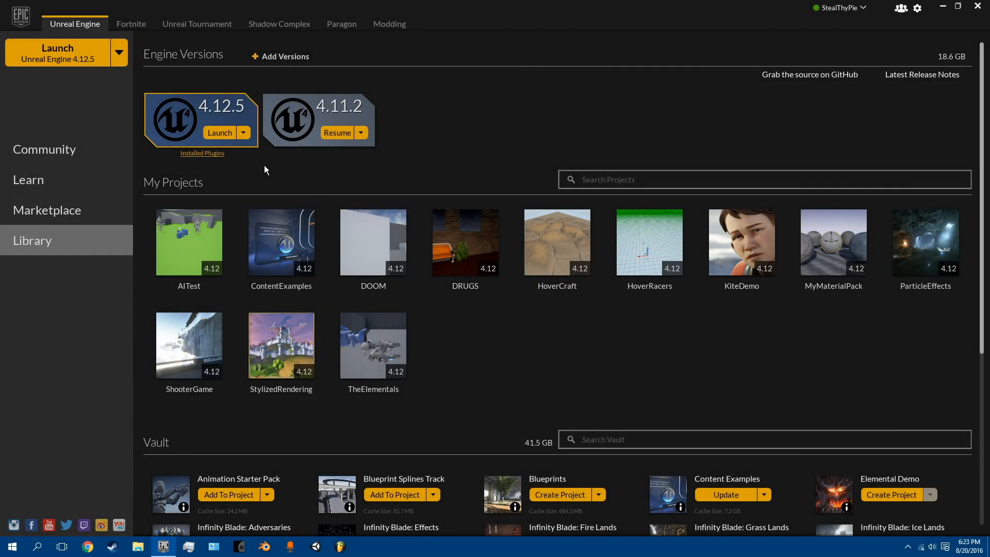
{"action": "mouse_move", "coordinate": [240, 169]}
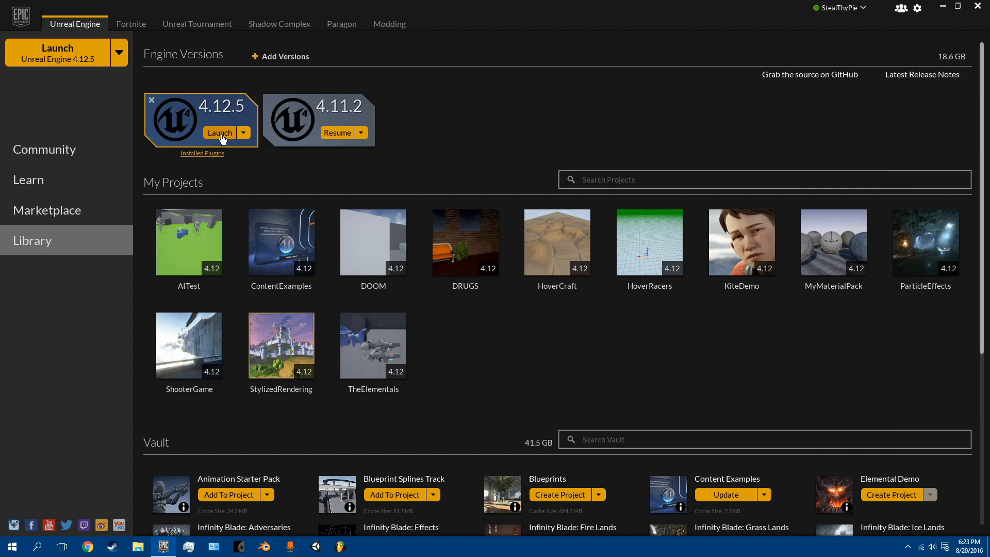
- Launch Unreal Engine 4.12.5 from its tile in the Epic Games Launcher
{"action": "left_click", "coordinate": [219, 132]}
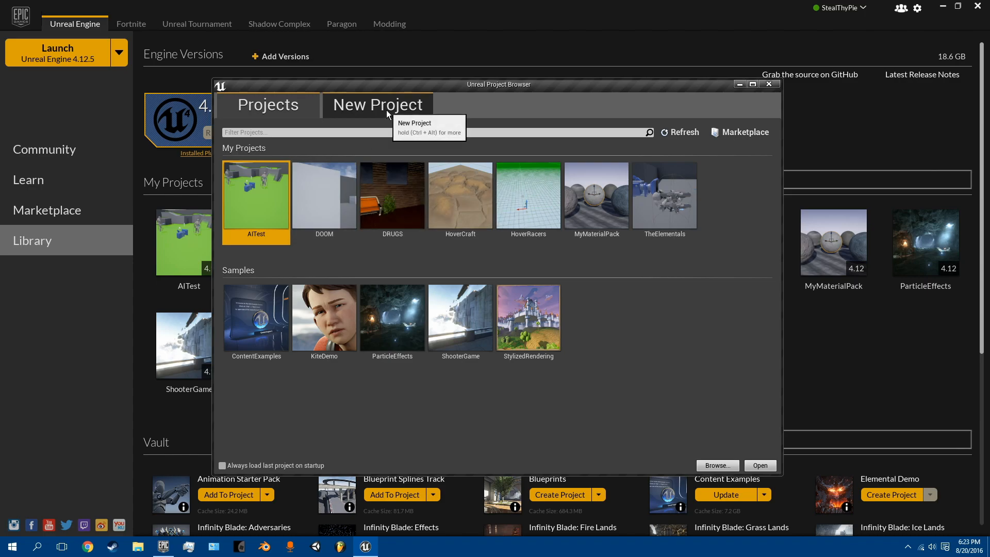
- Create the Blueprint project MyProject2 from the First Person template
{"action": "left_click", "coordinate": [378, 104]}
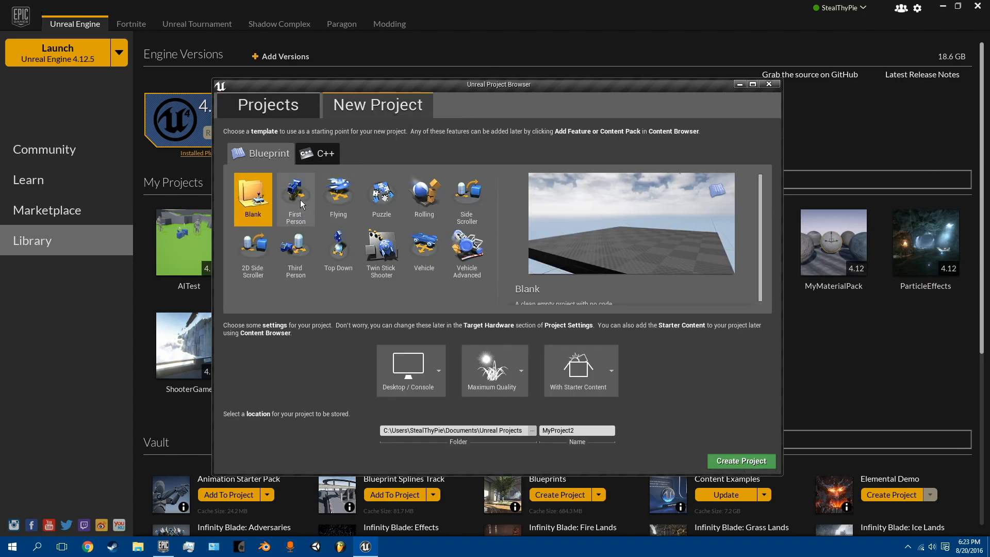
{"action": "left_click", "coordinate": [295, 199]}
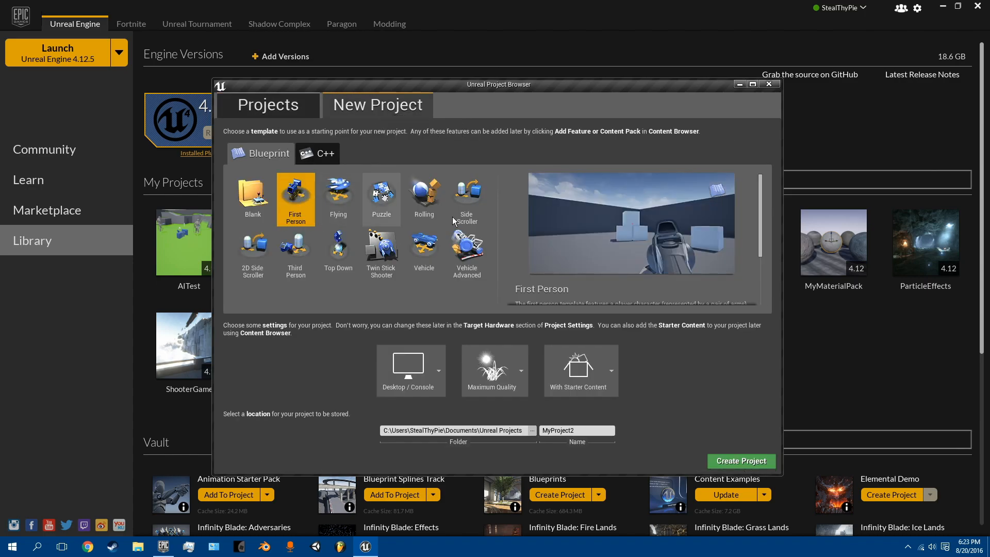
{"action": "left_click", "coordinate": [740, 460]}
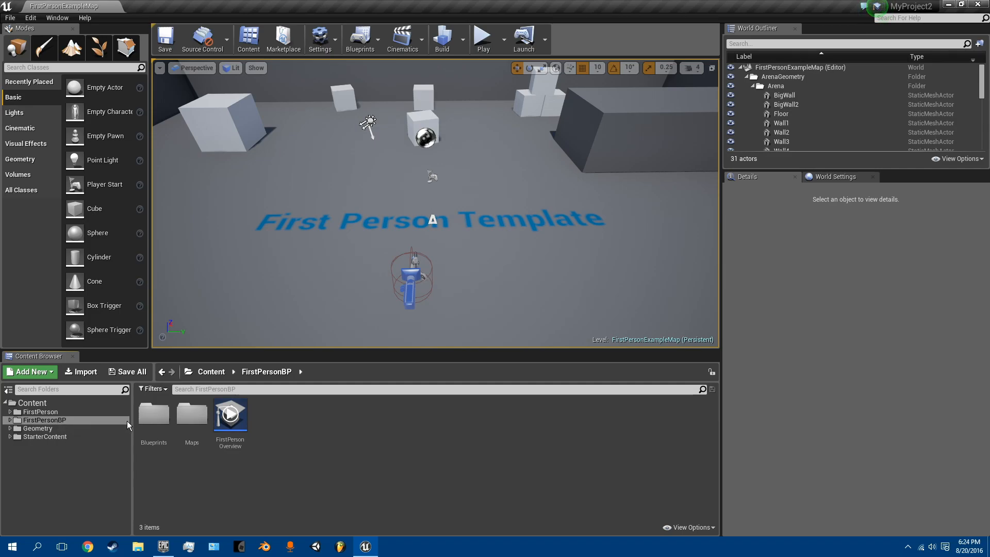
- Open FirstPersonCharacter from the FirstPersonBP > Blueprints folder in the Content Browser
{"action": "left_click", "coordinate": [153, 413]}
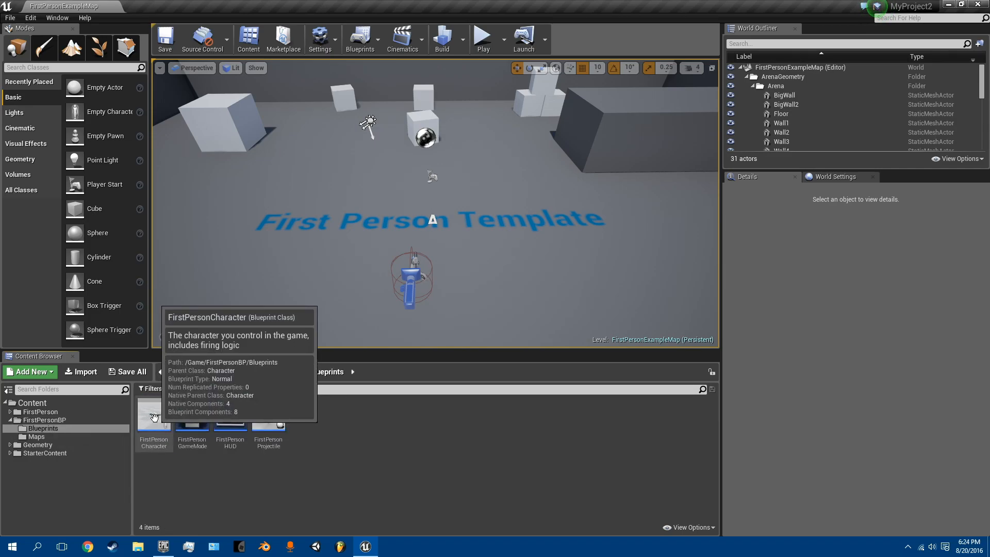
{"action": "double_click", "coordinate": [153, 416]}
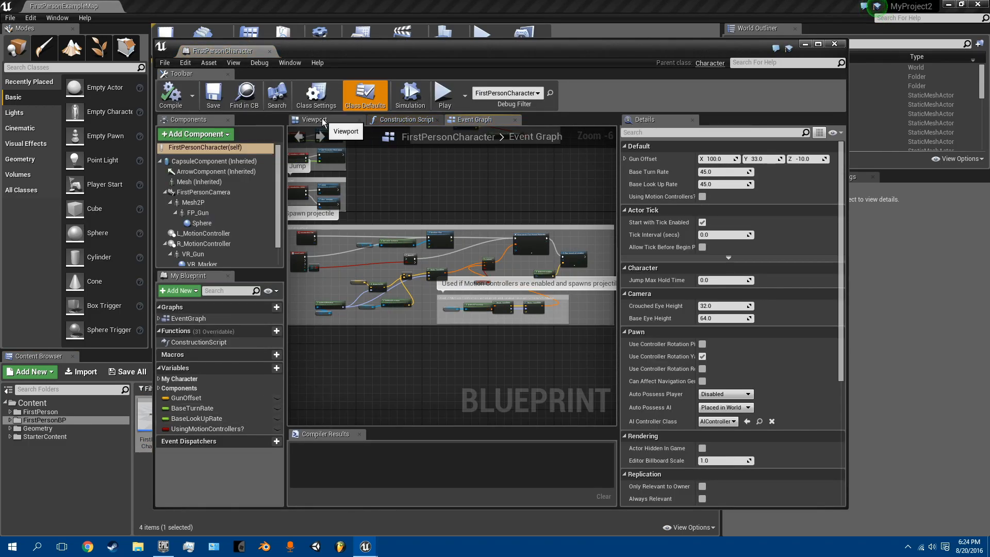
- Add a Spring Arm component in the character's Viewport view
{"action": "left_click", "coordinate": [314, 119]}
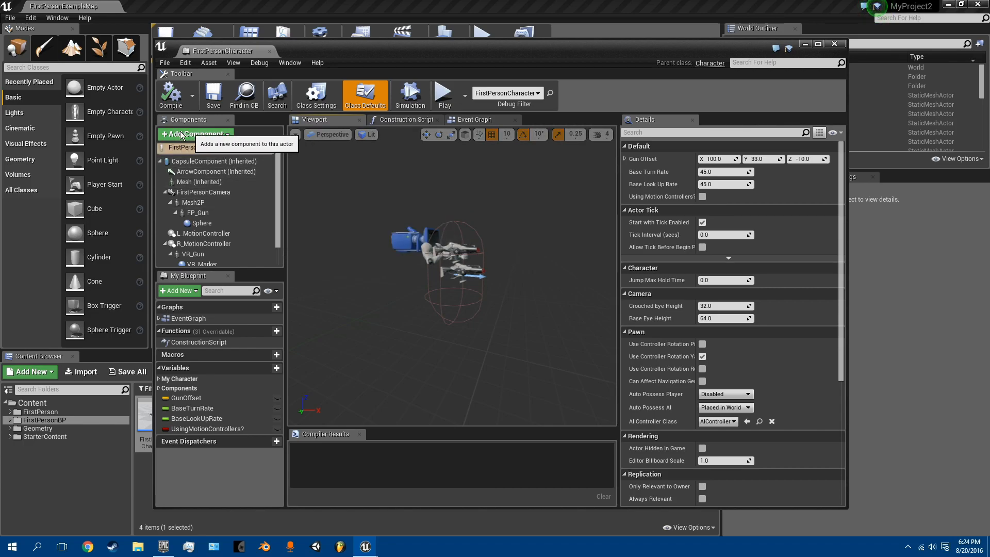
{"action": "left_click", "coordinate": [195, 134]}
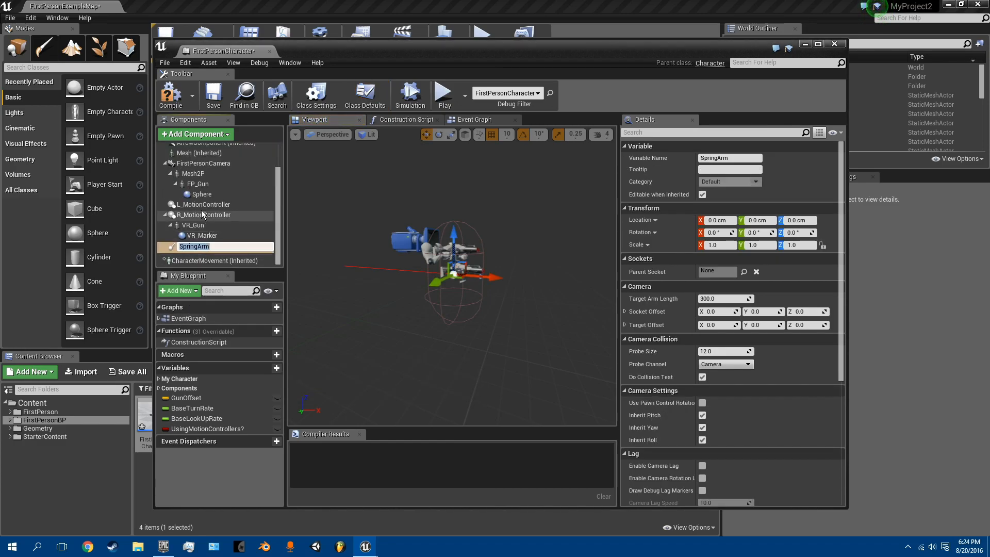
- Parent FirstPersonCamera under SpringArm, then select SpringArm to view its settings
{"action": "left_click", "coordinate": [203, 163]}
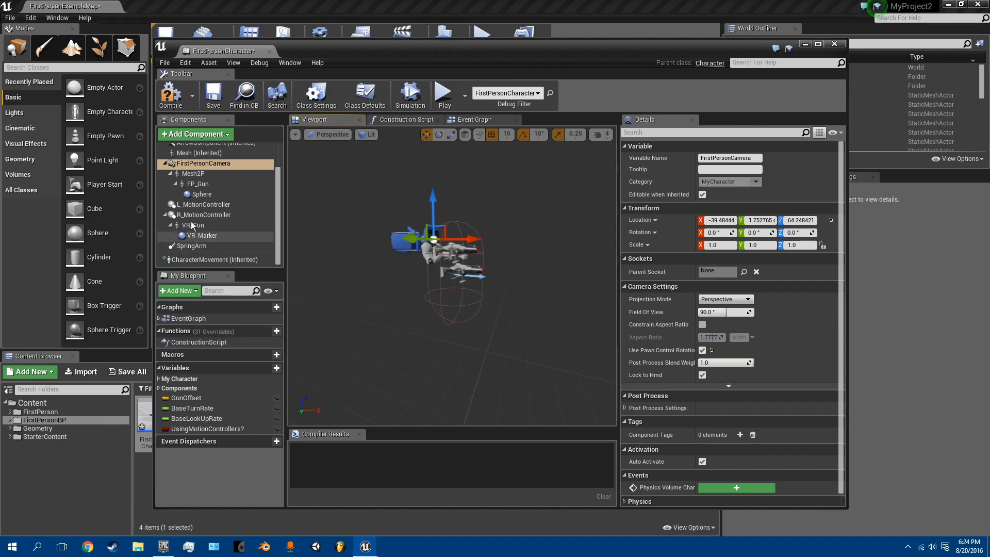
{"action": "mouse_move", "coordinate": [203, 163]}
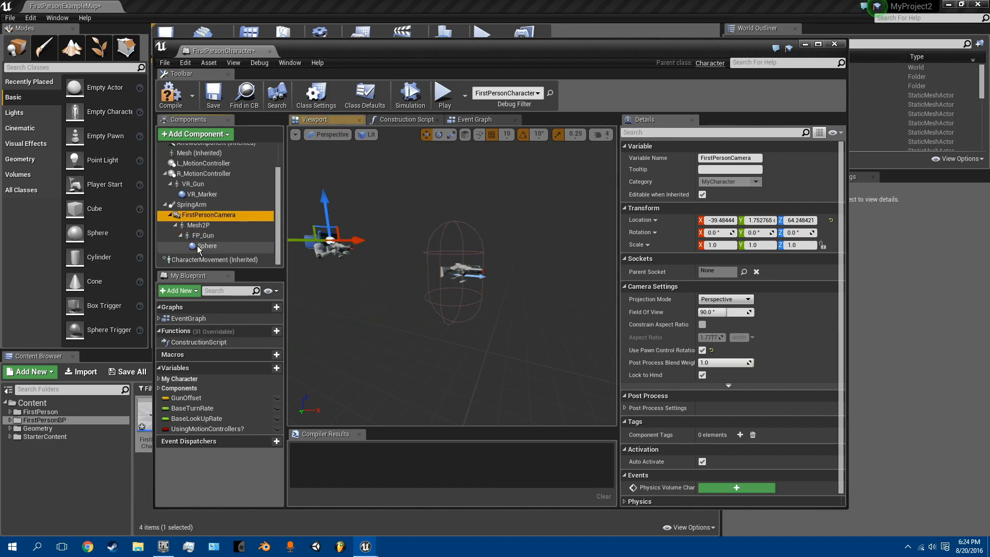
{"action": "left_click", "coordinate": [190, 204]}
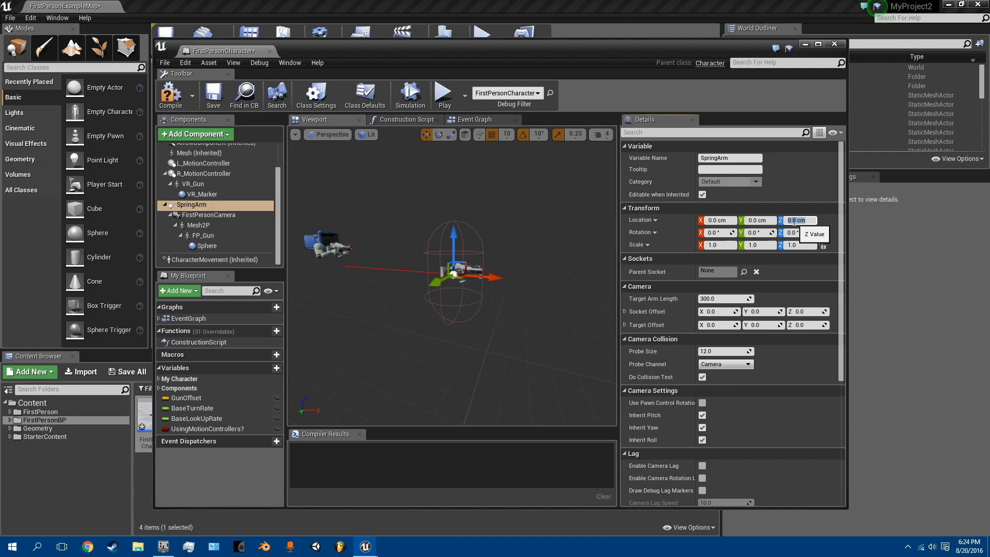
- Give SpringArm Location Z 80, arm length 0, pawn control rotation, rotation lag speed 1
{"action": "type", "text": "80.0"}
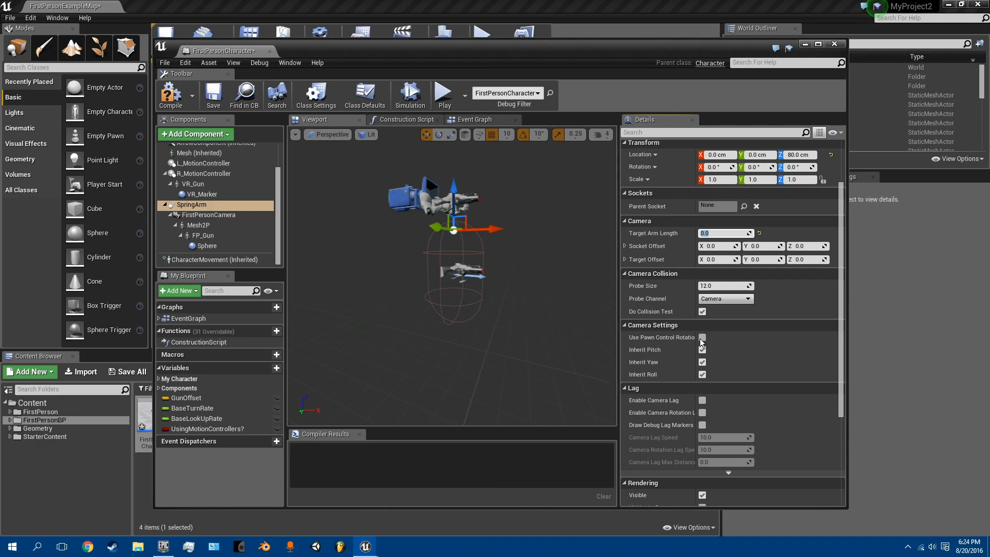
{"action": "scroll", "scroll_direction": "down", "scroll_amount": 3}
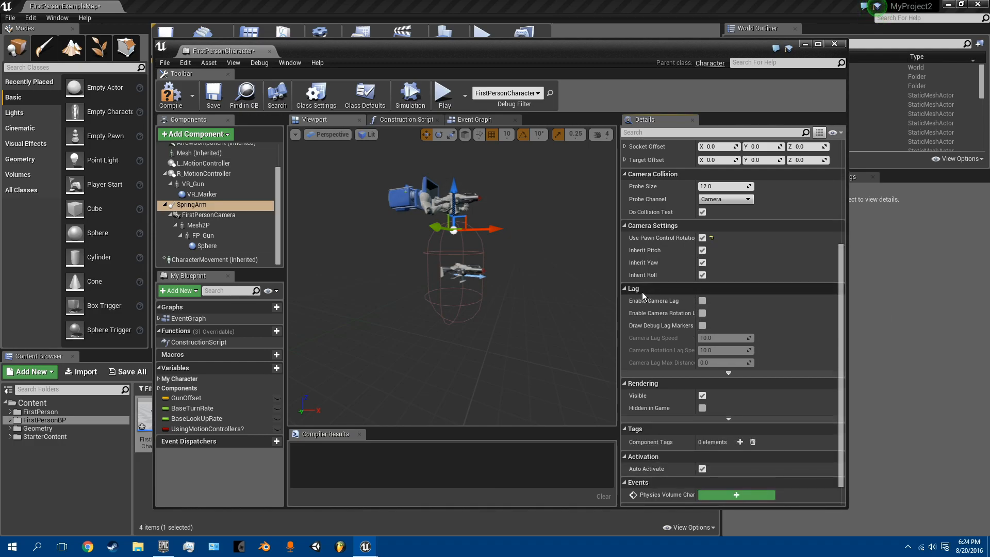
{"action": "mouse_move", "coordinate": [685, 318]}
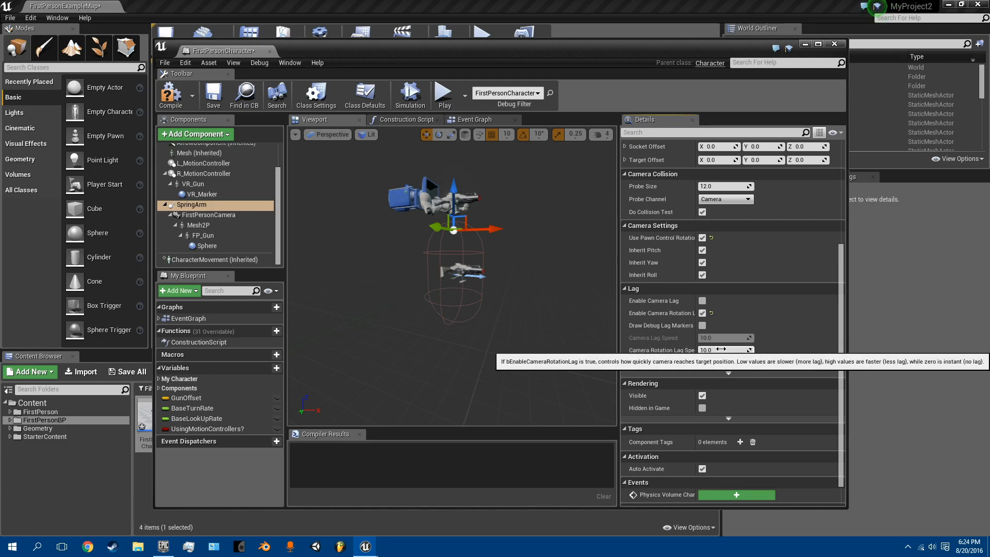
{"action": "left_click", "coordinate": [725, 349]}
{"action": "type", "text": "1"}
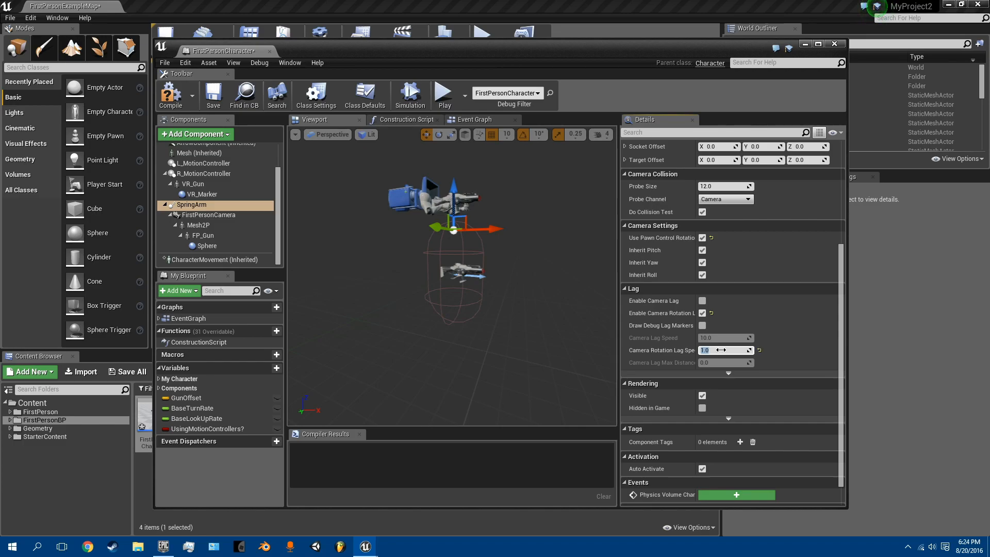
{"action": "mouse_move", "coordinate": [208, 215]}
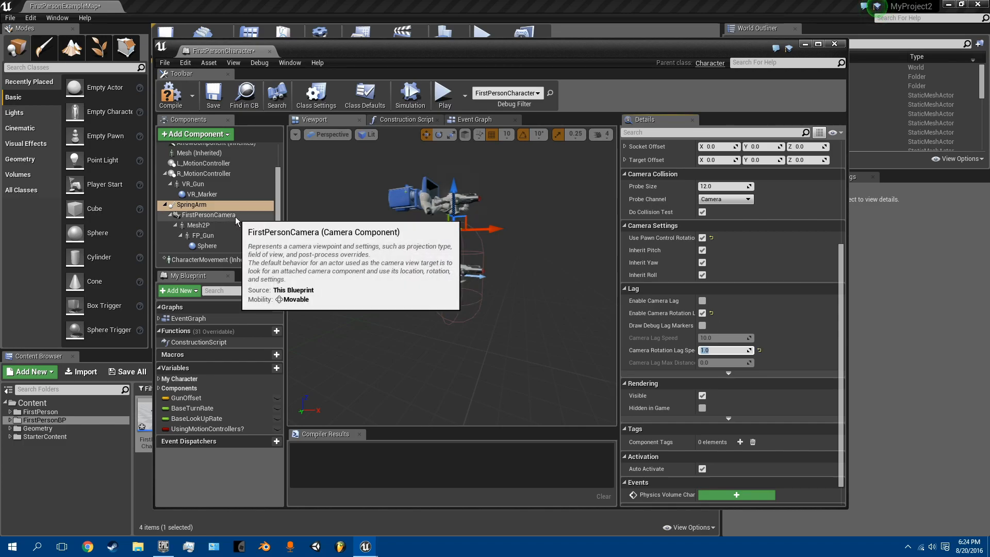
- Reset FirstPersonCamera location to 0, untick its pawn control rotation, compile, and play
{"action": "left_click", "coordinate": [208, 215]}
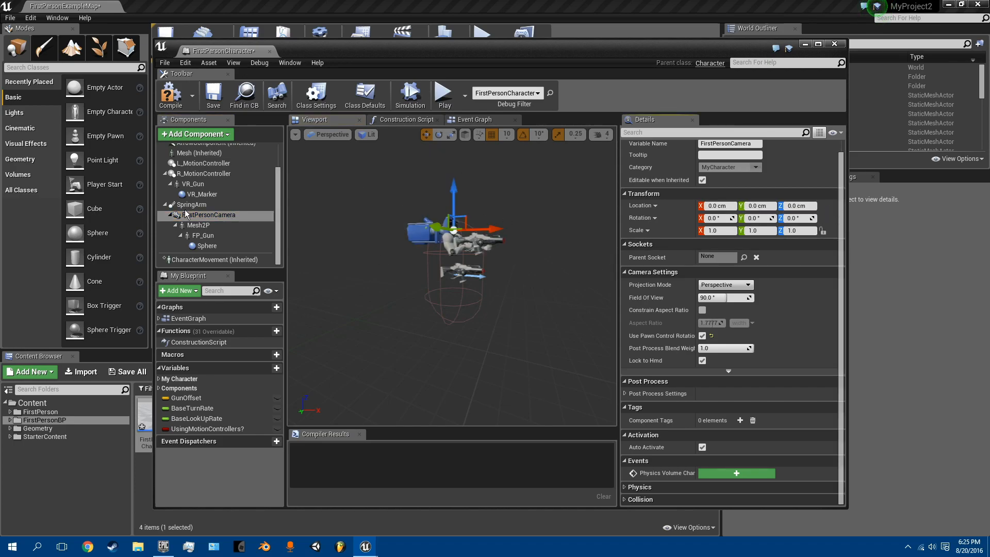
{"action": "left_click", "coordinate": [208, 214]}
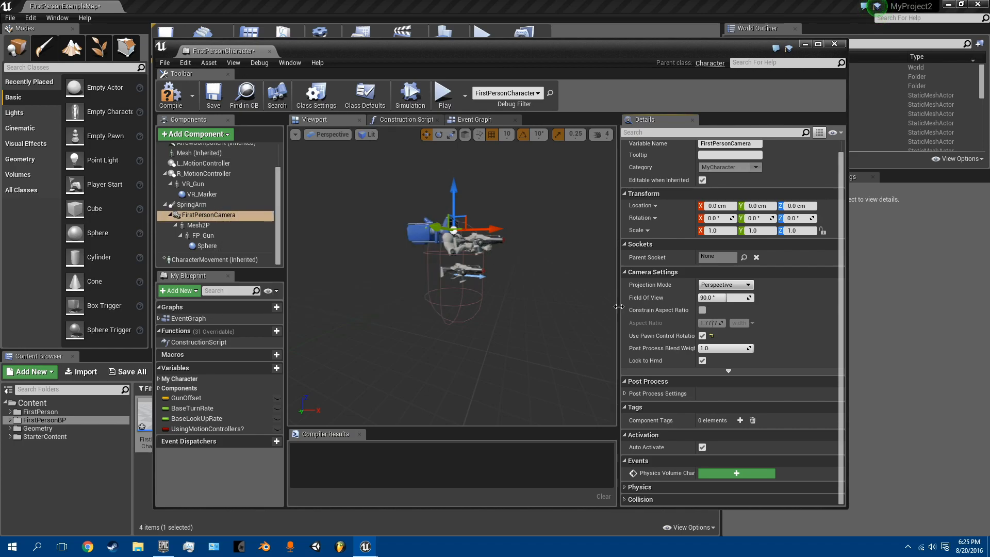
{"action": "mouse_move", "coordinate": [663, 335]}
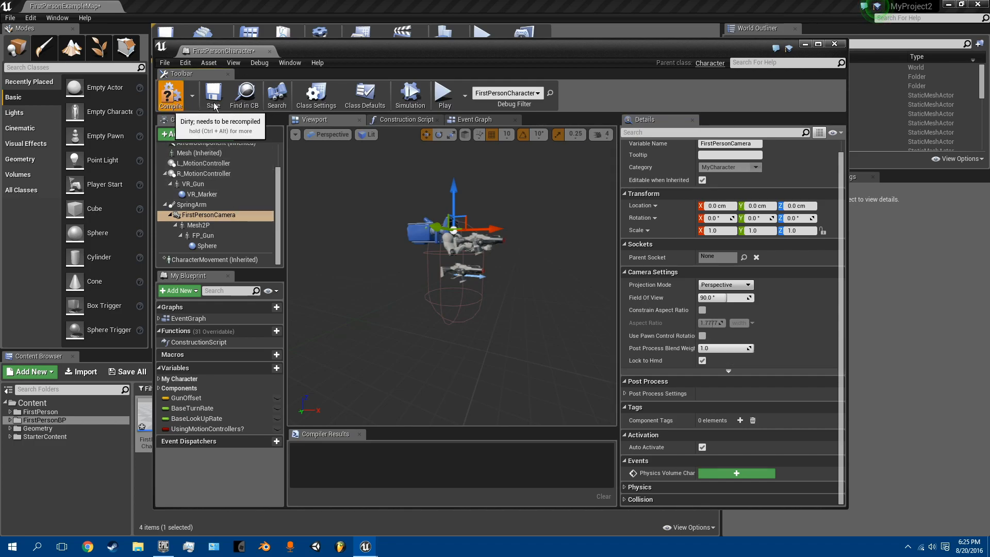
{"action": "left_click", "coordinate": [169, 96]}
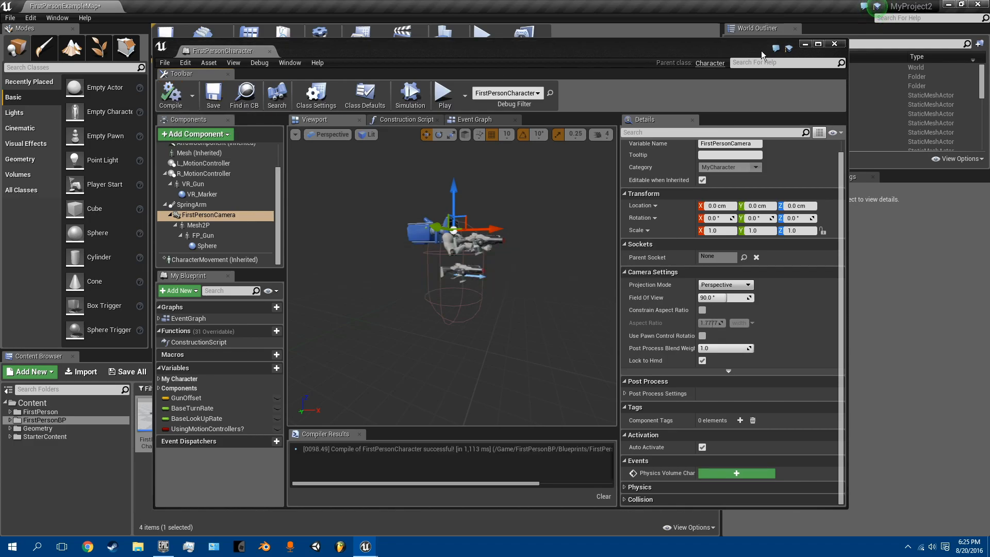
{"action": "left_click", "coordinate": [444, 96]}
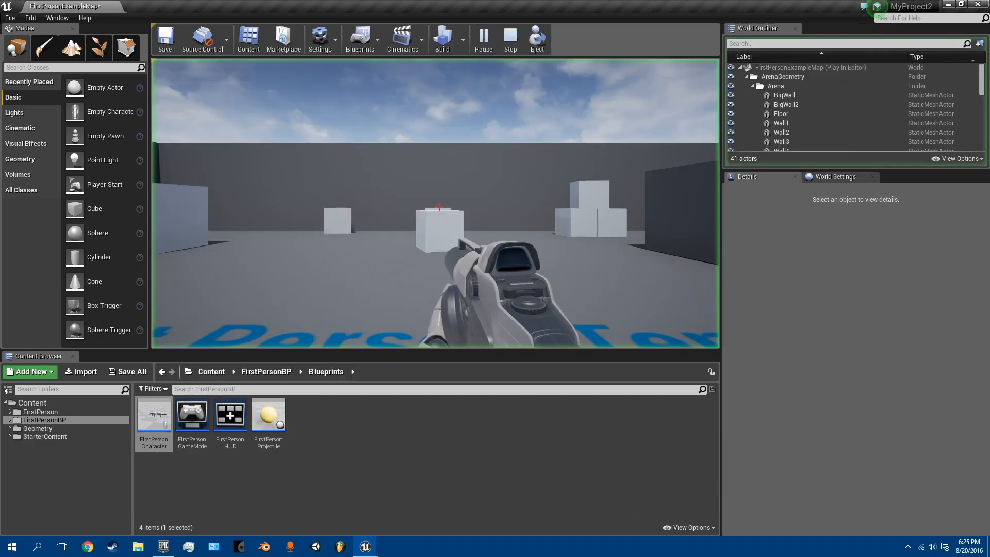